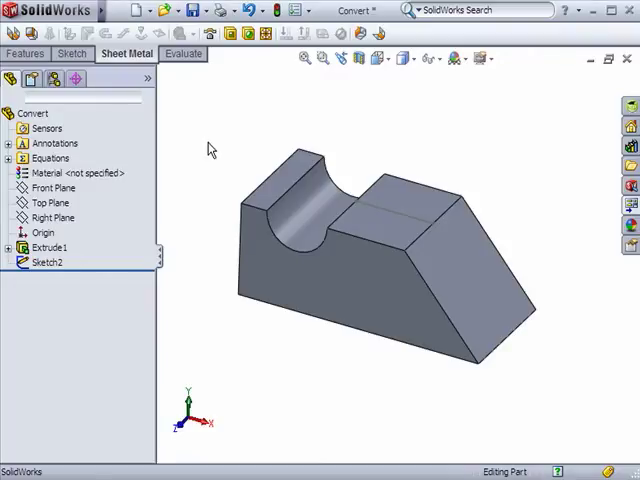
pyautogui.moveTo(242, 156)
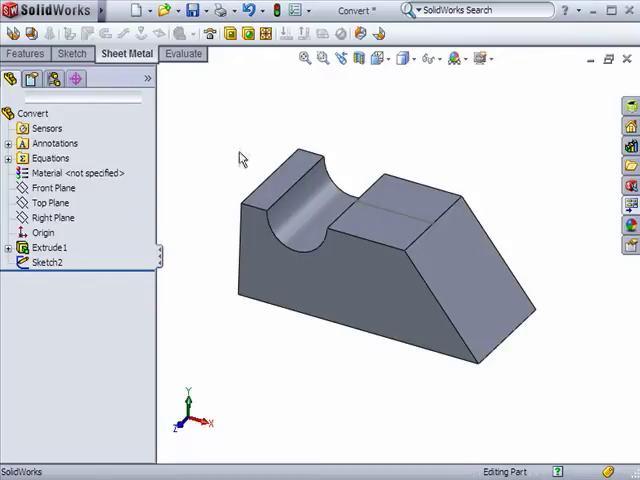
# Bring up the Insert > Sheet Metal menu to reach Convert To Sheet Metal.
pyautogui.click(296, 200)
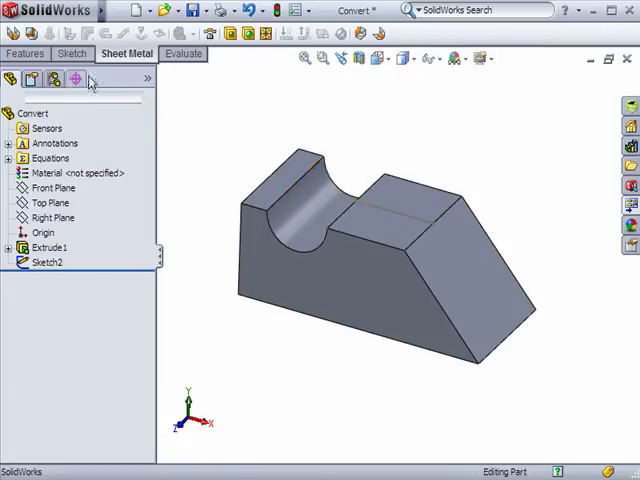
pyautogui.moveTo(30, 40)
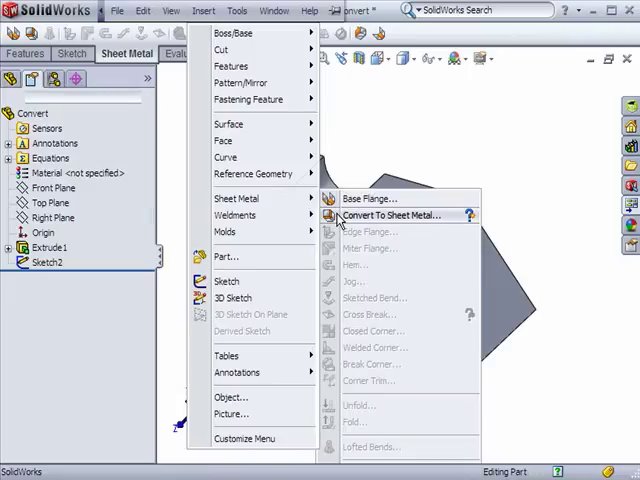
# Start Convert To Sheet Metal on the block (thickness 2mm, bend radius 4mm) and reach Select Other.
pyautogui.click(392, 216)
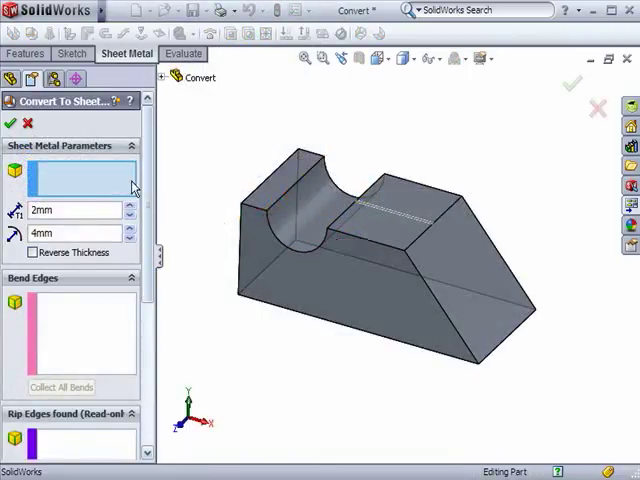
pyautogui.moveTo(112, 178)
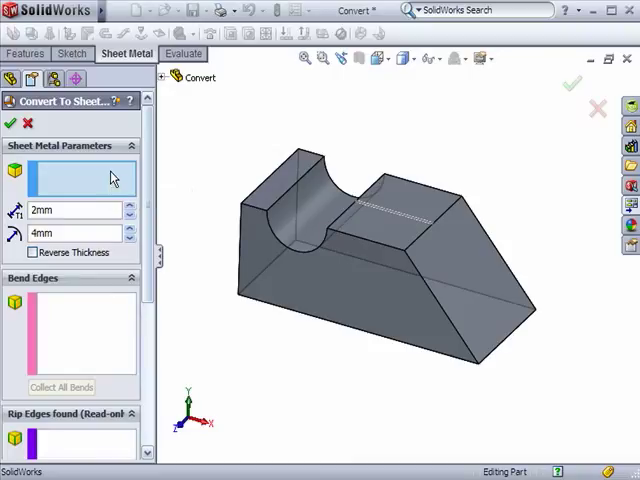
pyautogui.moveTo(204, 244)
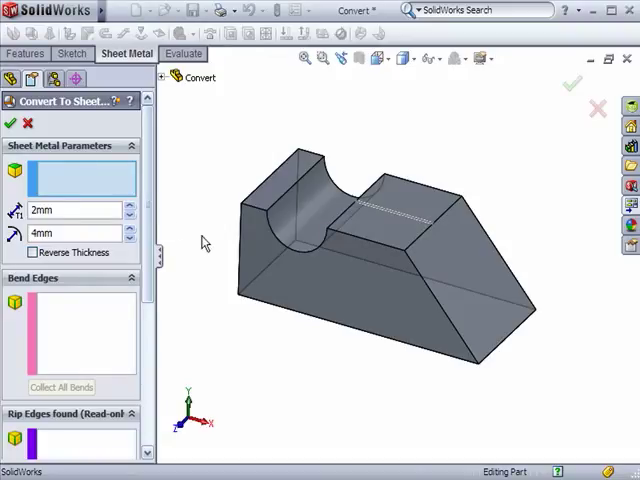
pyautogui.rightClick(296, 284)
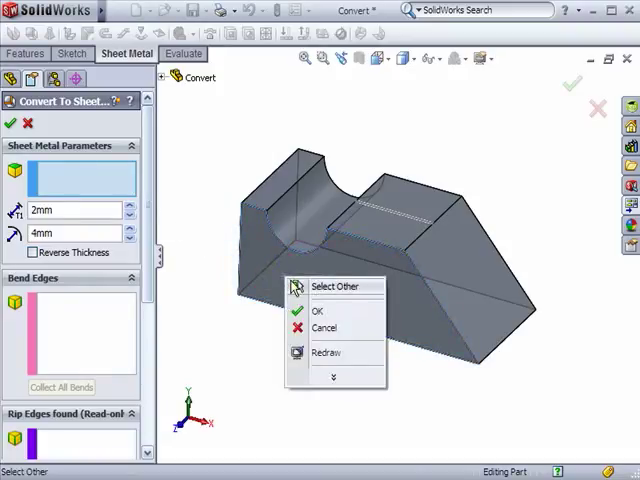
# Choose the hidden bottom face as the fixed face and set thickness to 4mm, keeping bend radius 4mm.
pyautogui.click(316, 312)
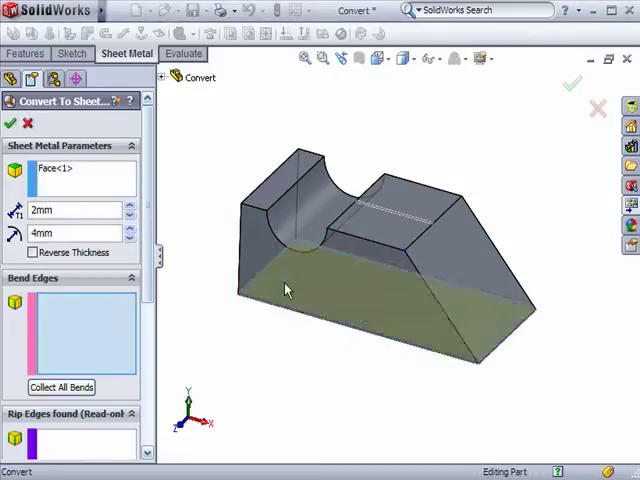
pyautogui.moveTo(228, 296)
pyautogui.write('4')
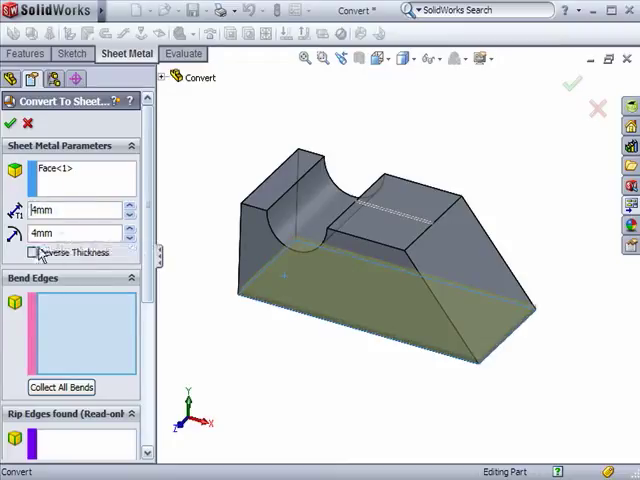
pyautogui.click(32, 252)
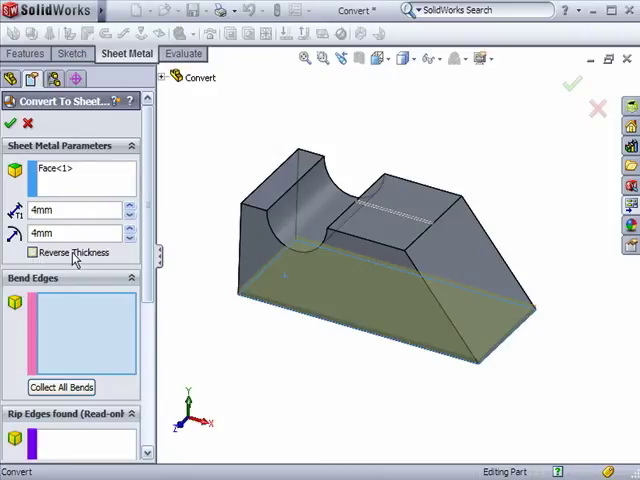
pyautogui.moveTo(118, 258)
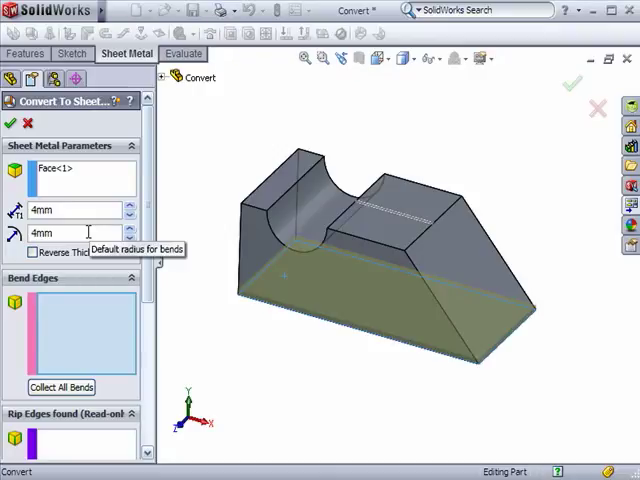
pyautogui.moveTo(90, 316)
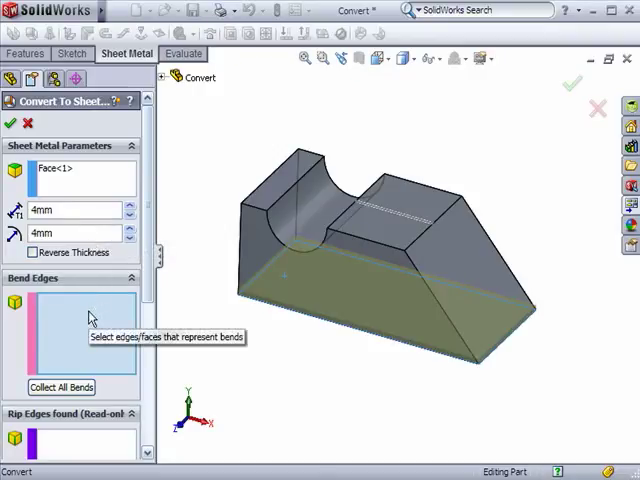
pyautogui.moveTo(190, 320)
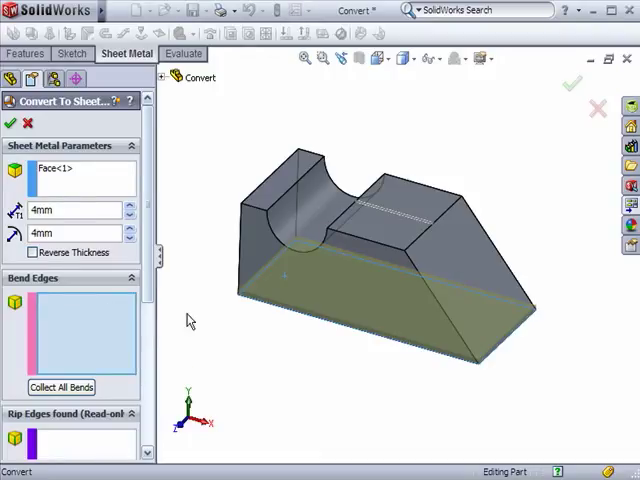
pyautogui.moveTo(224, 320)
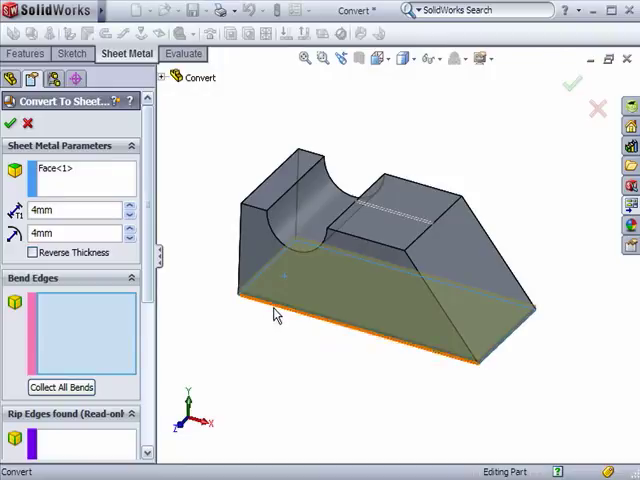
# Mark the block's bottom edges as bends (Edge<1>–Edge<4>), giving four rip edges with a 2mm gap.
pyautogui.click(256, 290)
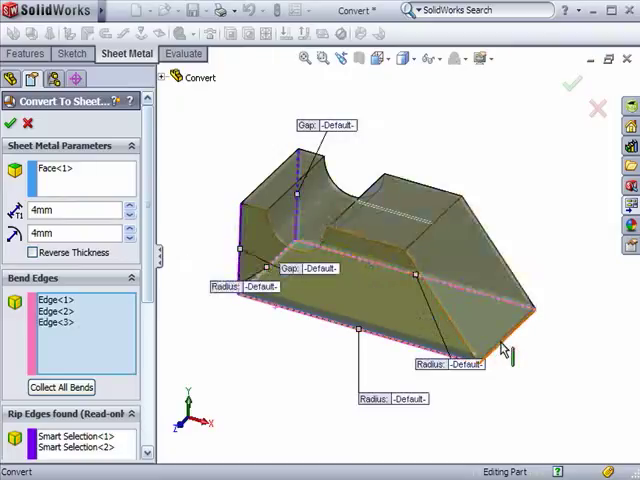
pyautogui.click(478, 348)
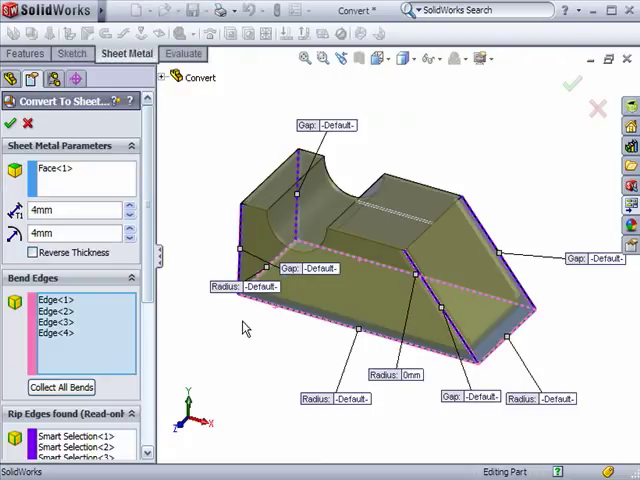
pyautogui.scroll(-3)
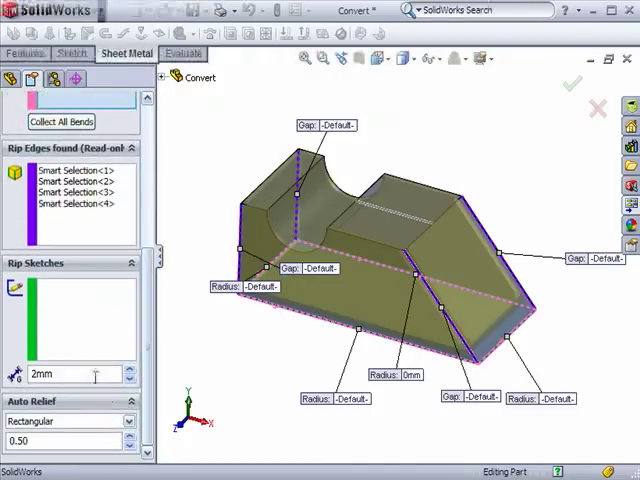
pyautogui.moveTo(130, 356)
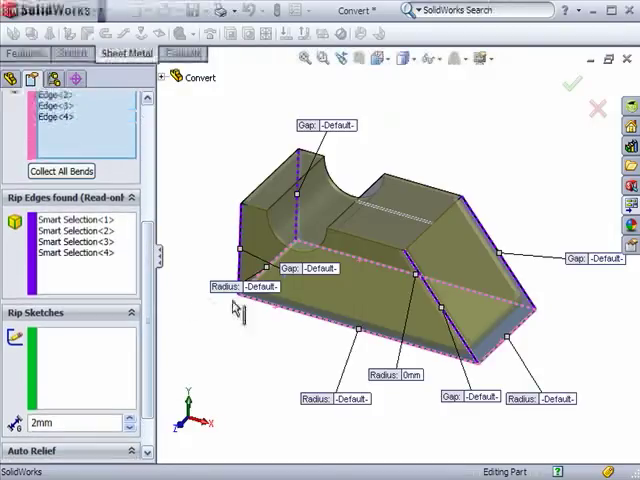
# Select two more bend edges to reach six, with five rip edges found and Sketch2 as rip sketch at 2mm gap.
pyautogui.click(360, 236)
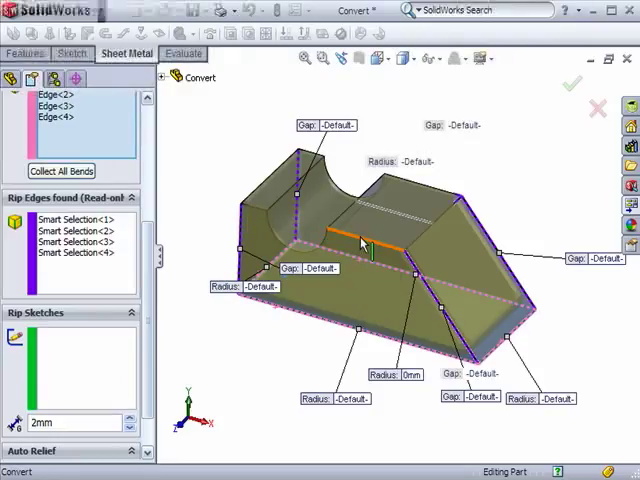
pyautogui.click(364, 244)
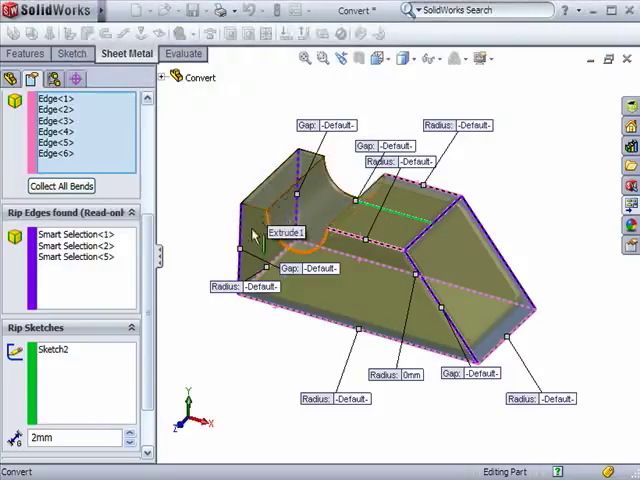
pyautogui.moveTo(196, 244)
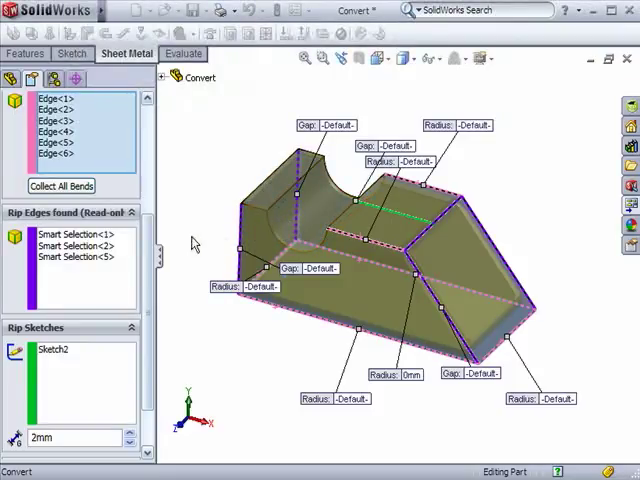
pyautogui.moveTo(180, 260)
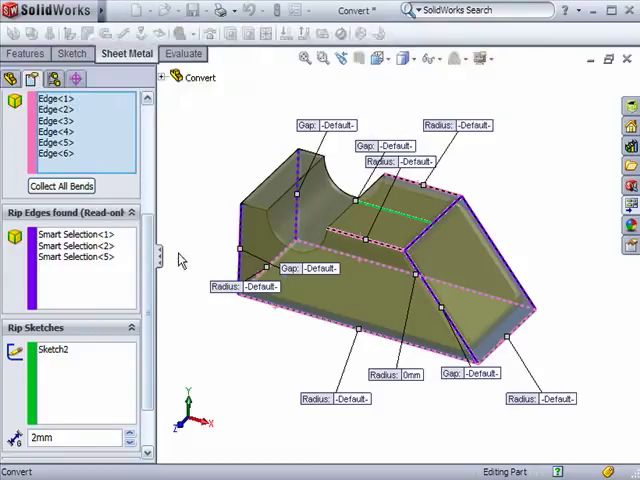
pyautogui.scroll(-3)
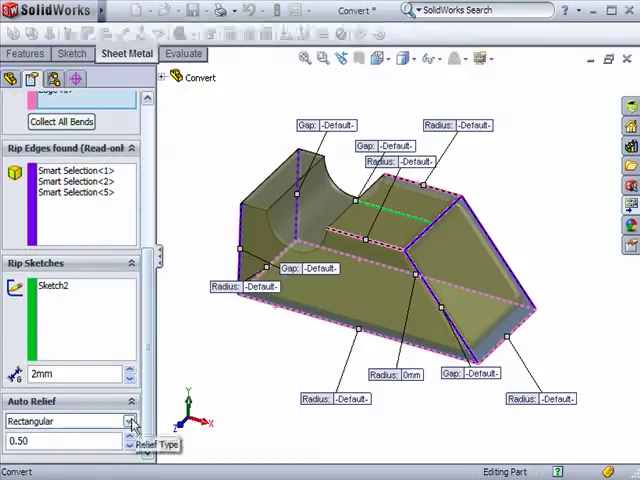
pyautogui.click(132, 420)
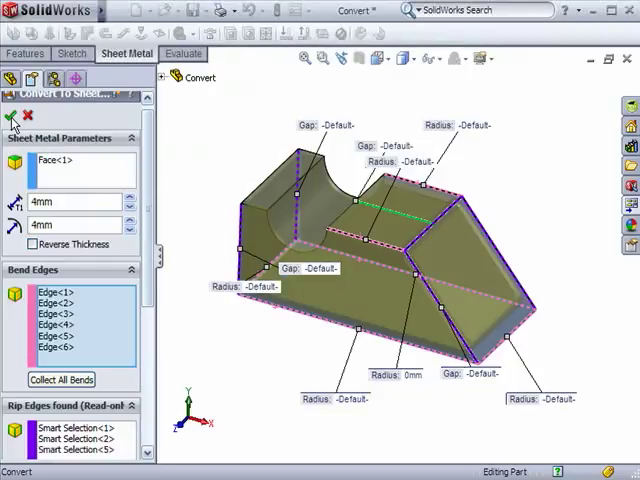
# Accept the conversion to sheet metal, show the flat pattern, then refold the part.
pyautogui.click(12, 120)
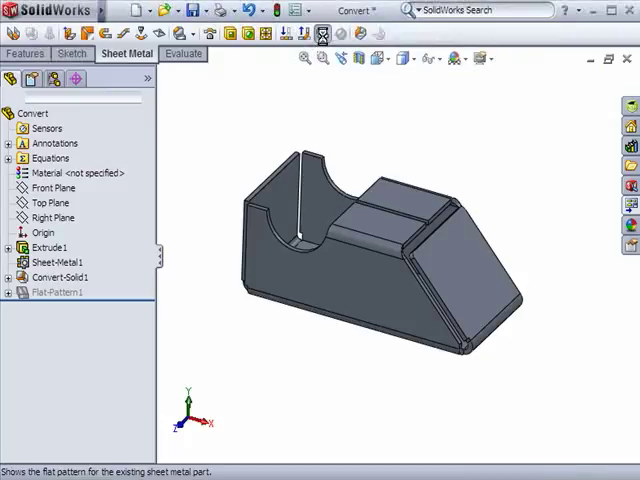
pyautogui.click(324, 32)
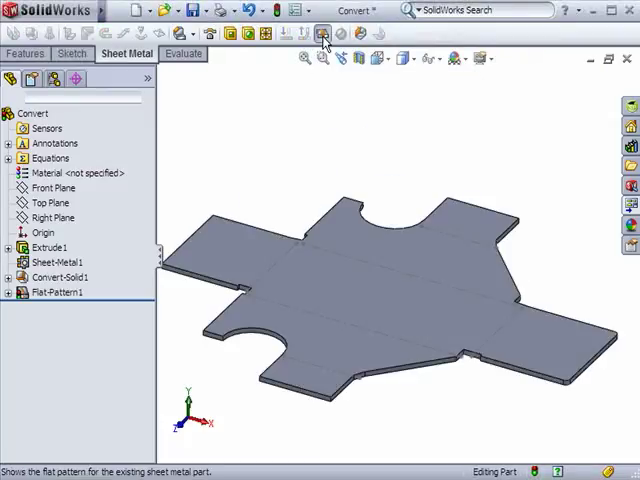
pyautogui.click(322, 32)
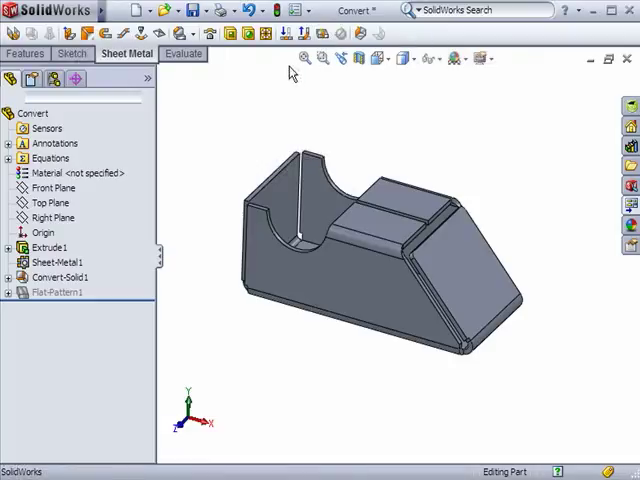
pyautogui.moveTo(212, 132)
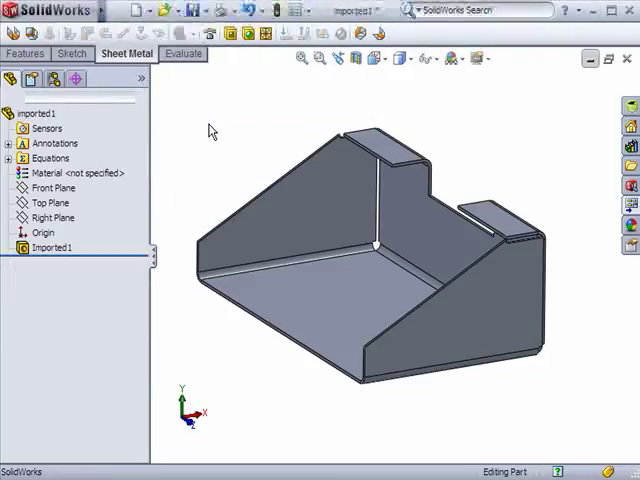
pyautogui.moveTo(104, 244)
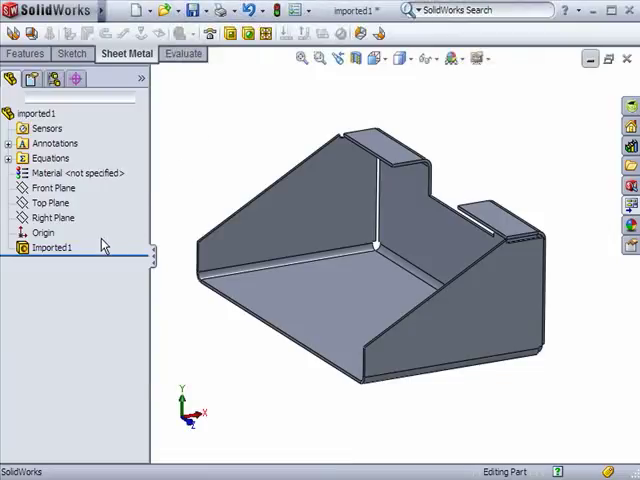
# Select the Imported1 body and start Convert To Sheet Metal on it.
pyautogui.click(52, 246)
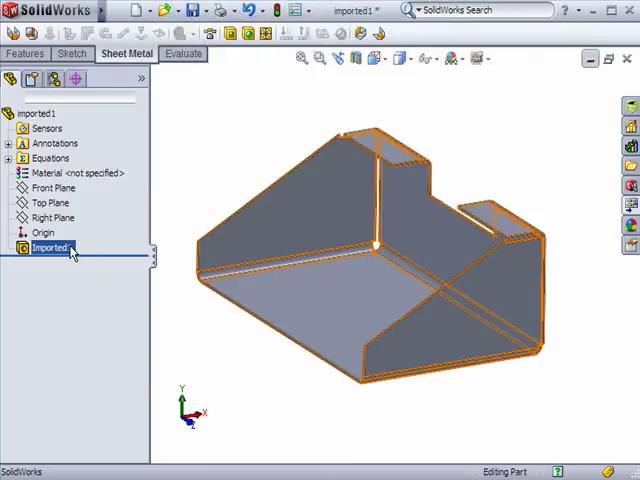
pyautogui.click(164, 190)
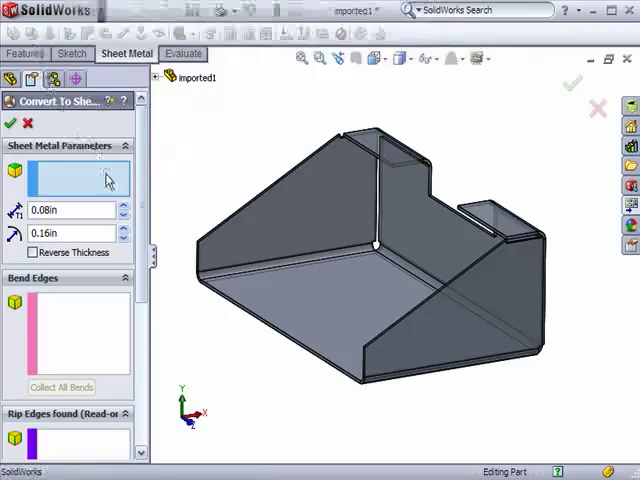
pyautogui.moveTo(164, 246)
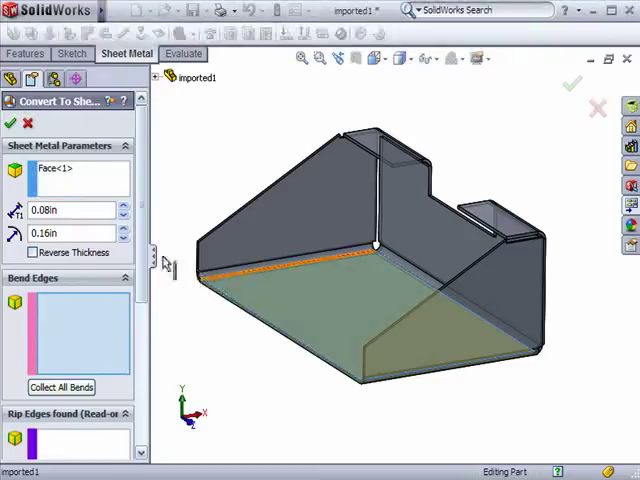
pyautogui.moveTo(90, 210)
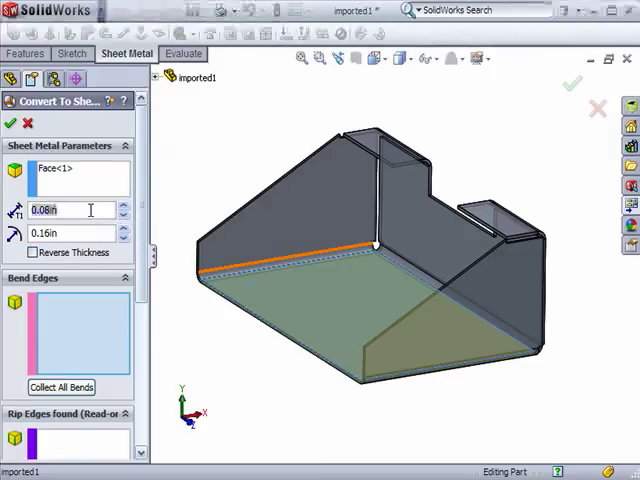
# Set the imported part's sheet thickness to 0.1in with the bottom face fixed.
pyautogui.write('0.1in')
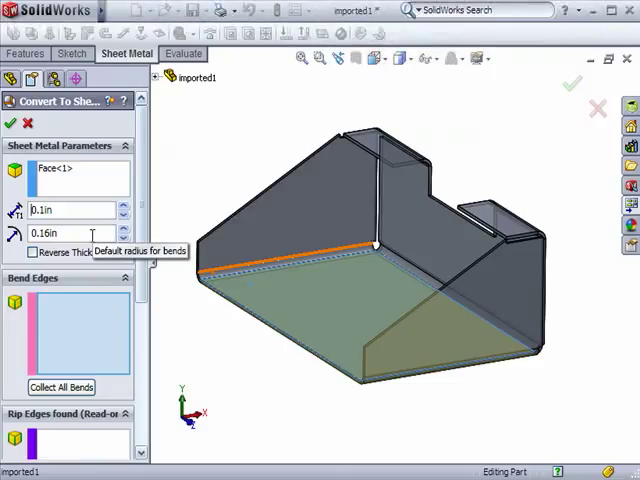
pyautogui.moveTo(90, 318)
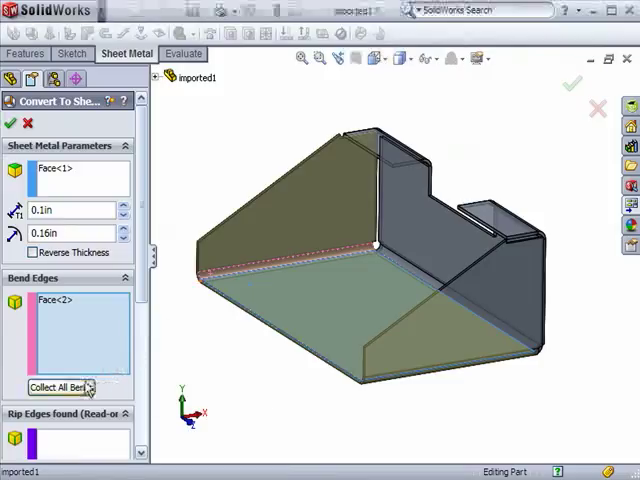
# Collect all bends as bend faces (Face<2>–Face<6>) with rectangular auto relief at 0.50.
pyautogui.click(60, 388)
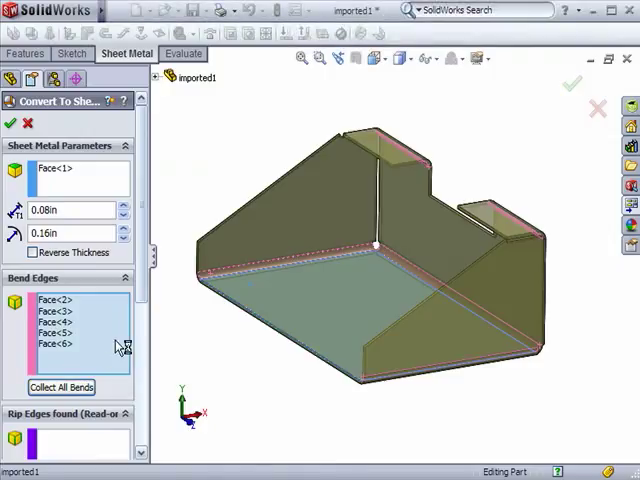
pyautogui.scroll(-3)
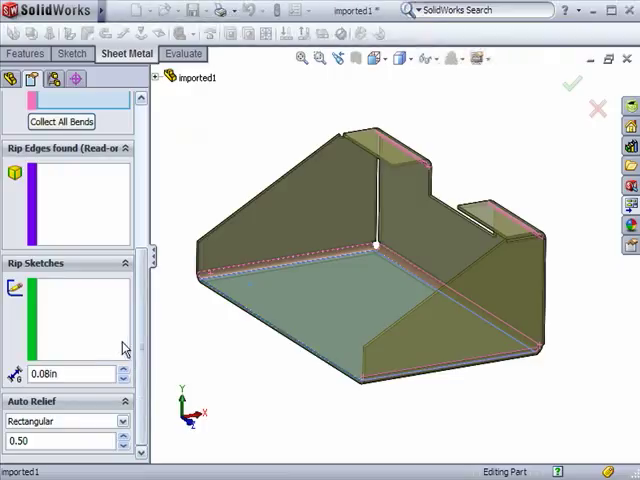
pyautogui.moveTo(110, 236)
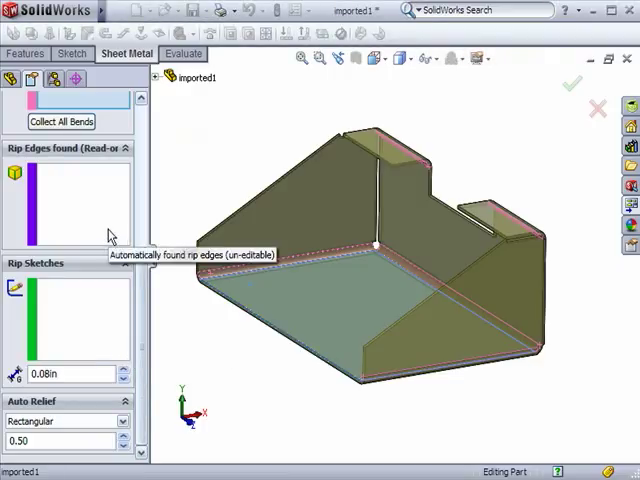
pyautogui.moveTo(88, 360)
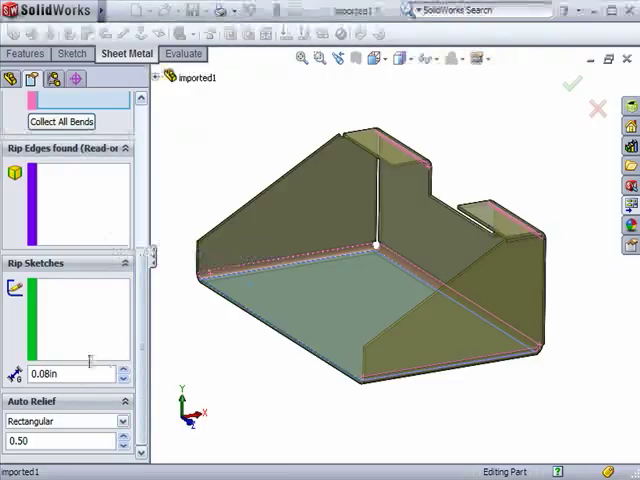